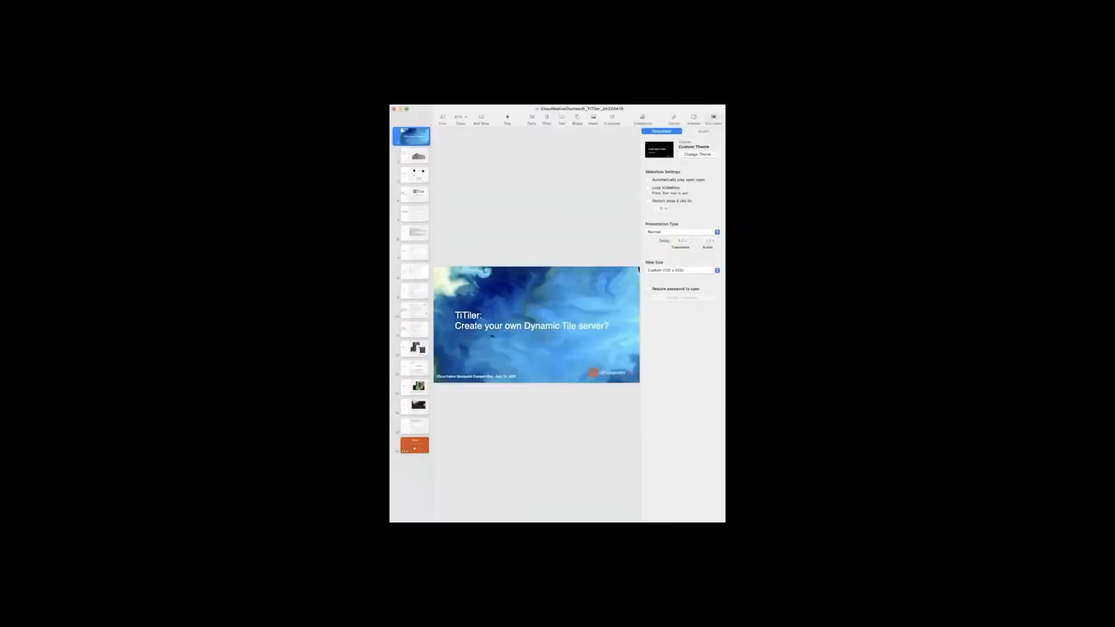
# Switch the view to Slide Only so the TiTiler title slide fills the window.
pyautogui.click(713, 119)
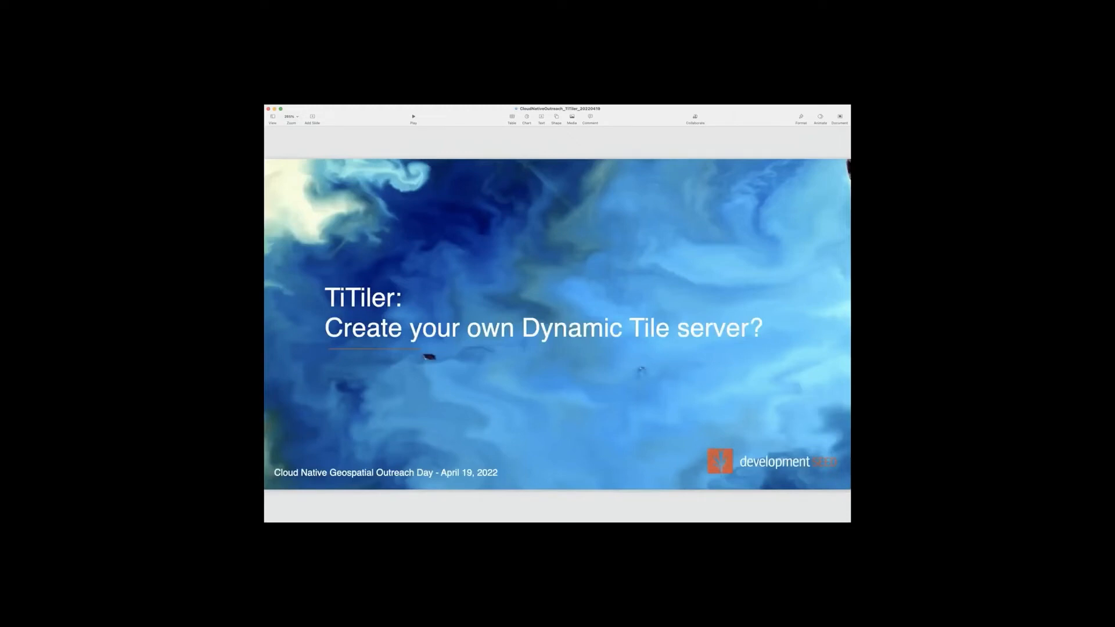
pyautogui.moveTo(363, 108)
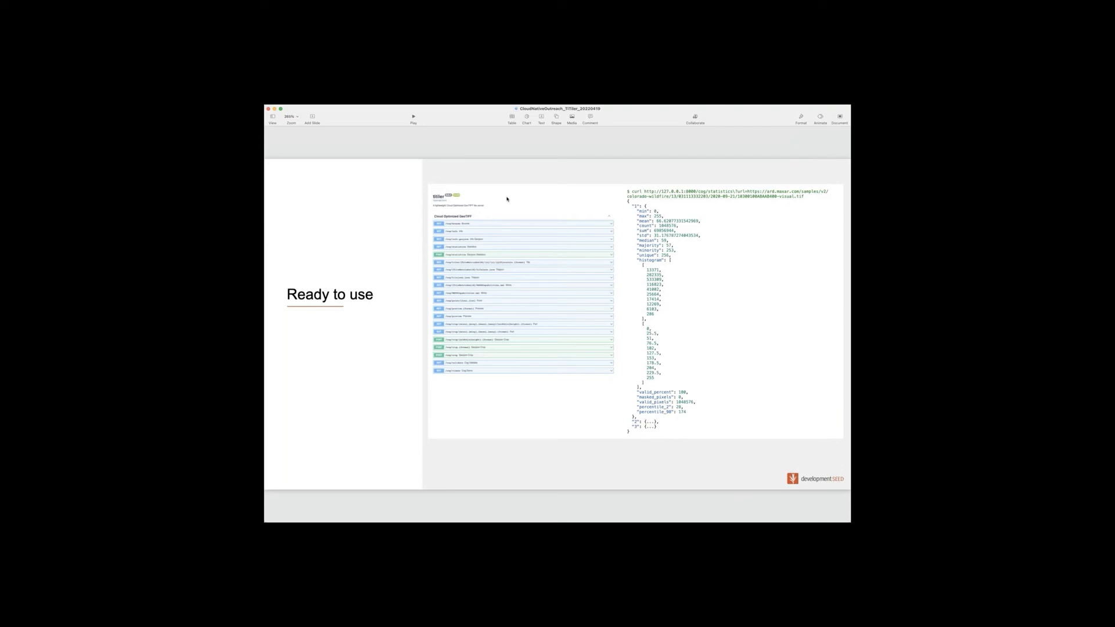
pyautogui.moveTo(681, 174)
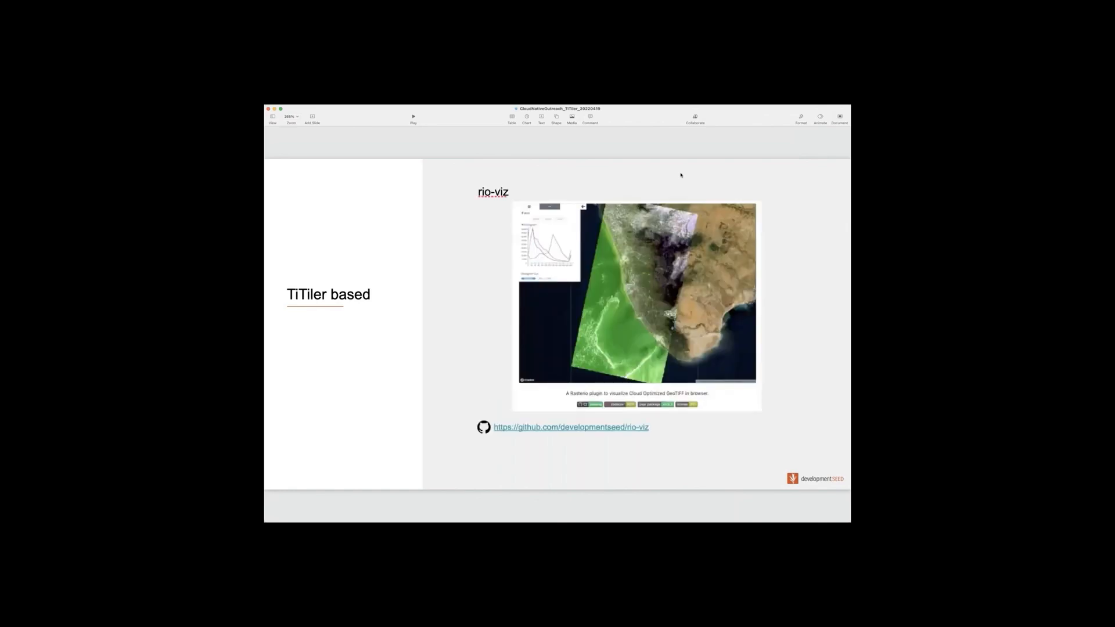
pyautogui.moveTo(658, 111)
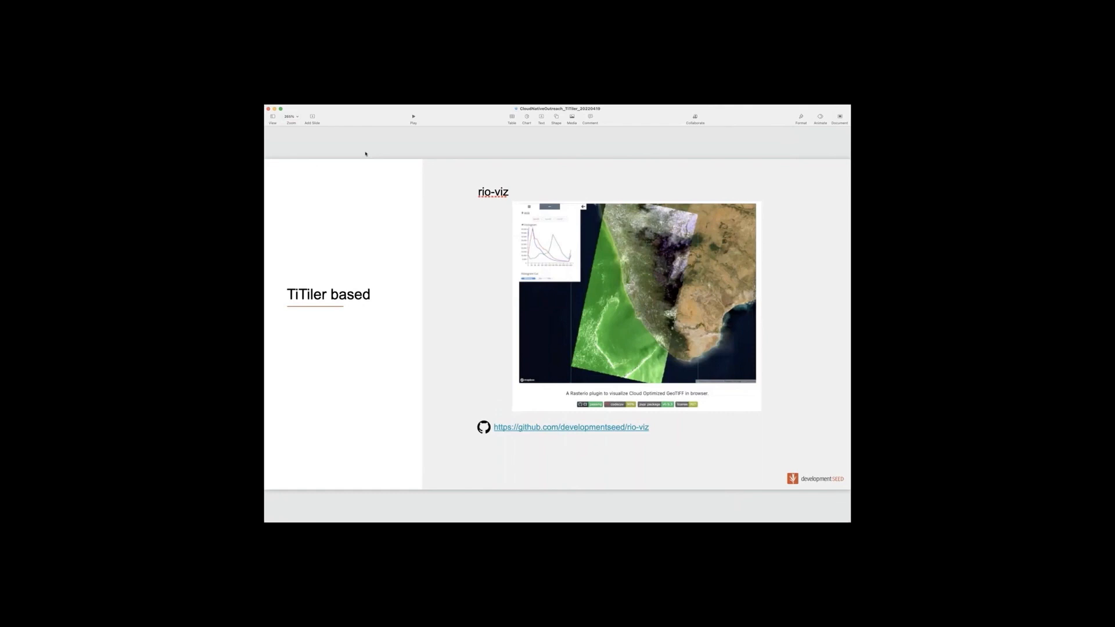
pyautogui.moveTo(276, 258)
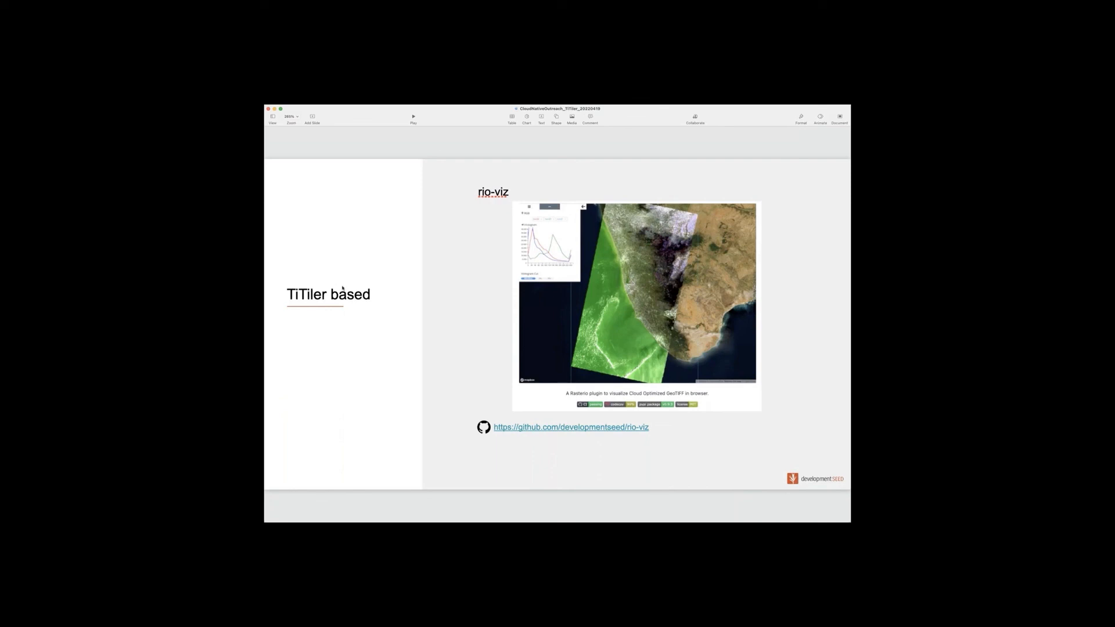
# Advance past the rio-viz slide to the Links slide of TiTiler addresses.
pyautogui.press('right')
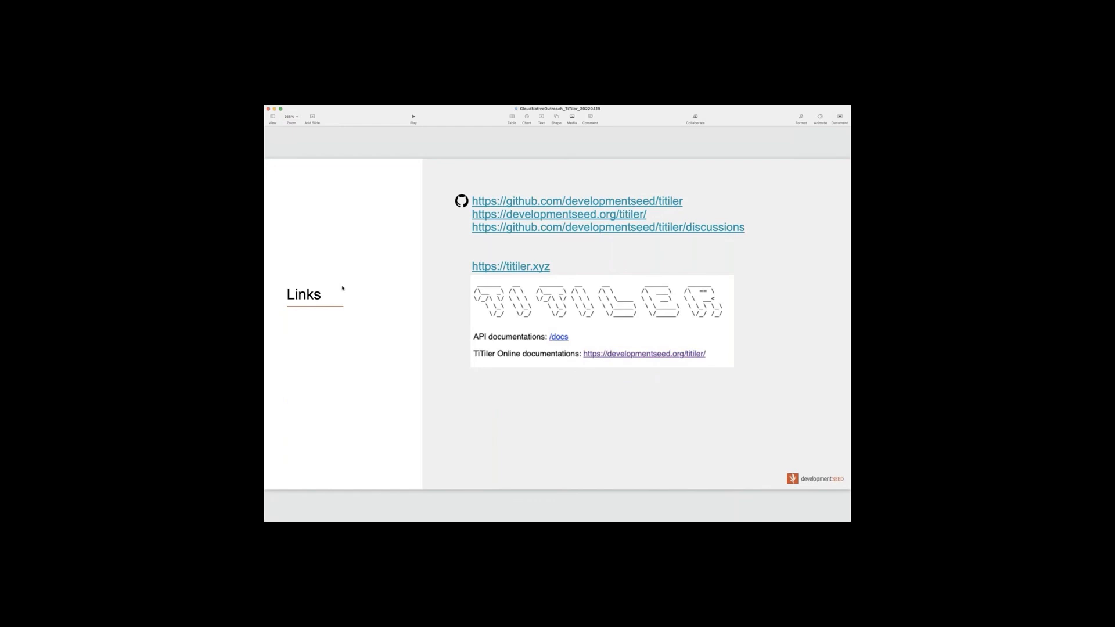
# Advance from the Links slide to the closing Thanks slide crediting the presenter.
pyautogui.press('right')
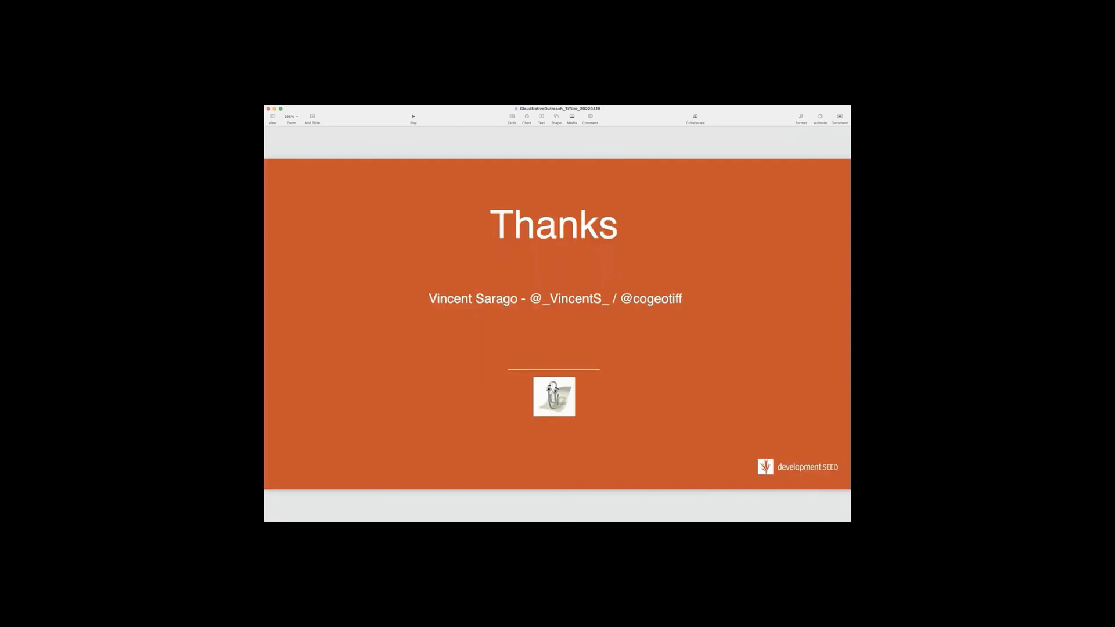